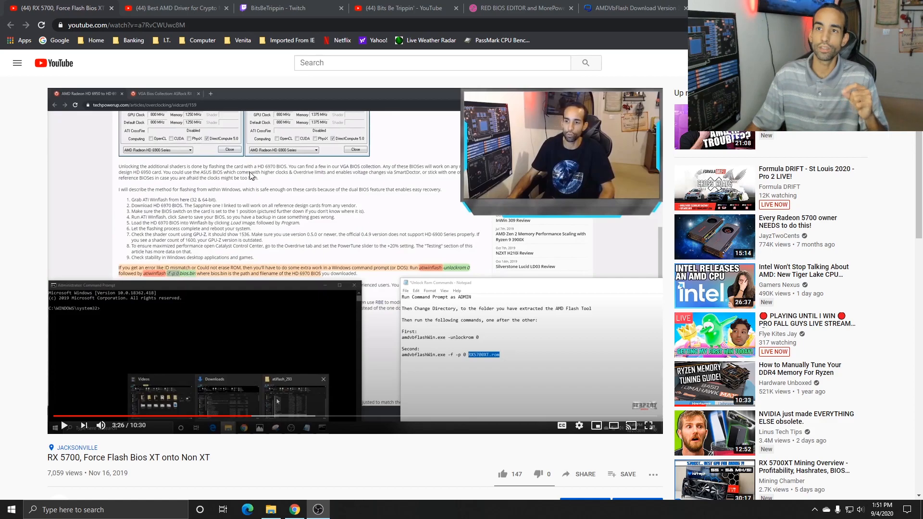
{"action": "mouse_move", "coordinate": [446, 437]}
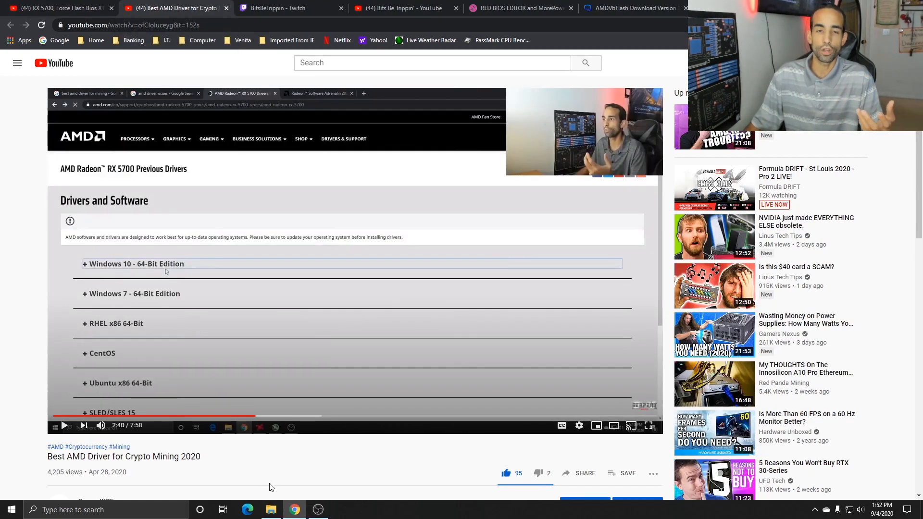
{"action": "mouse_move", "coordinate": [28, 424]}
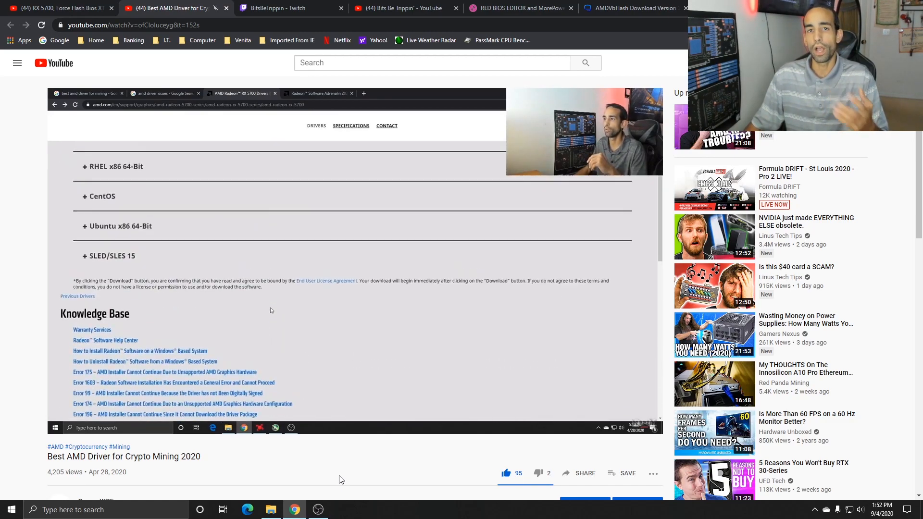
Let the Best AMD Driver for Crypto Mining 2020 video play on to its MSI Afterburner overclock settings.
{"action": "scroll", "scroll_direction": "down", "scroll_amount": 3}
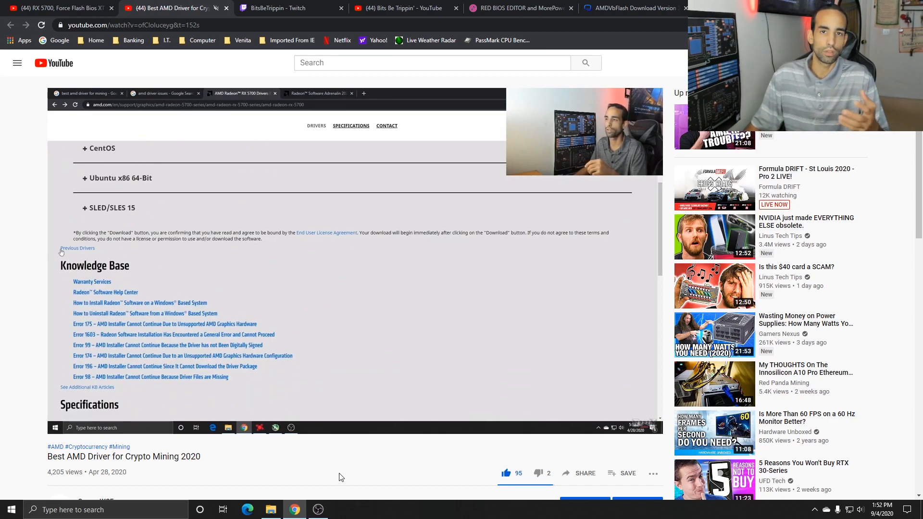
{"action": "left_click", "coordinate": [77, 248]}
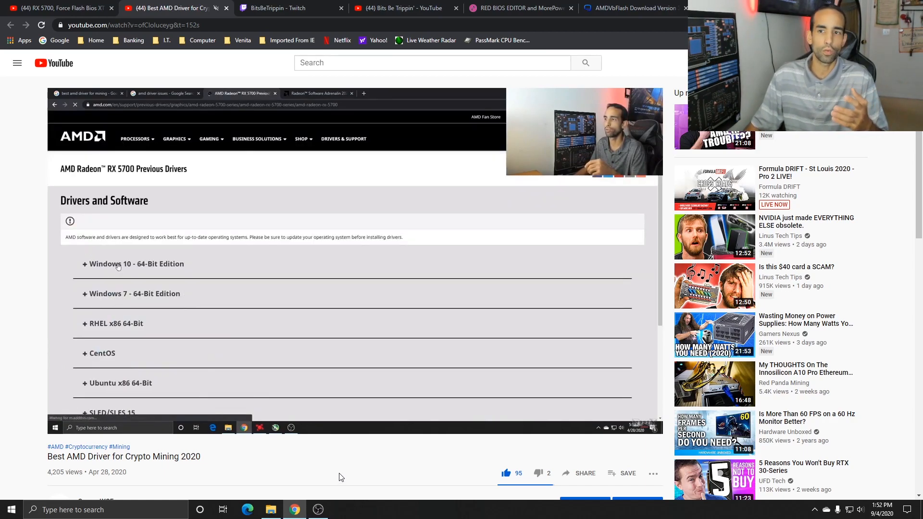
{"action": "left_click", "coordinate": [136, 264]}
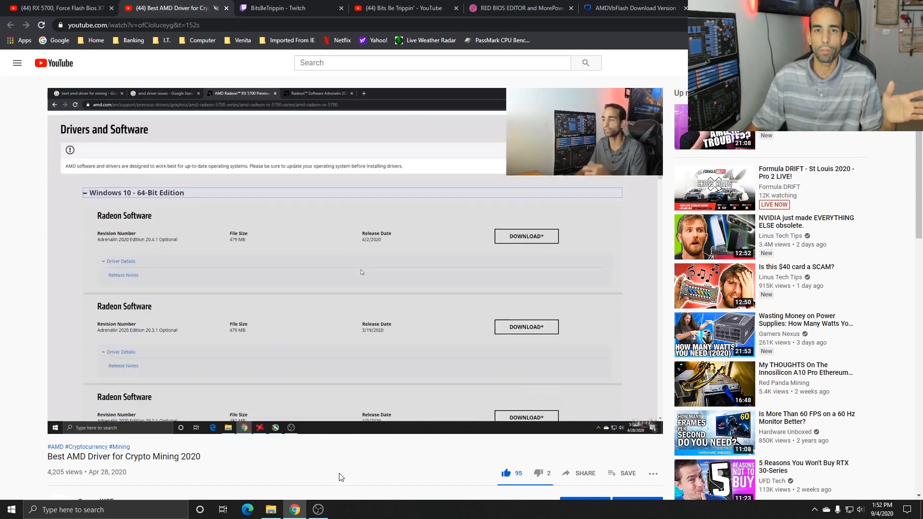
{"action": "left_click", "coordinate": [123, 274]}
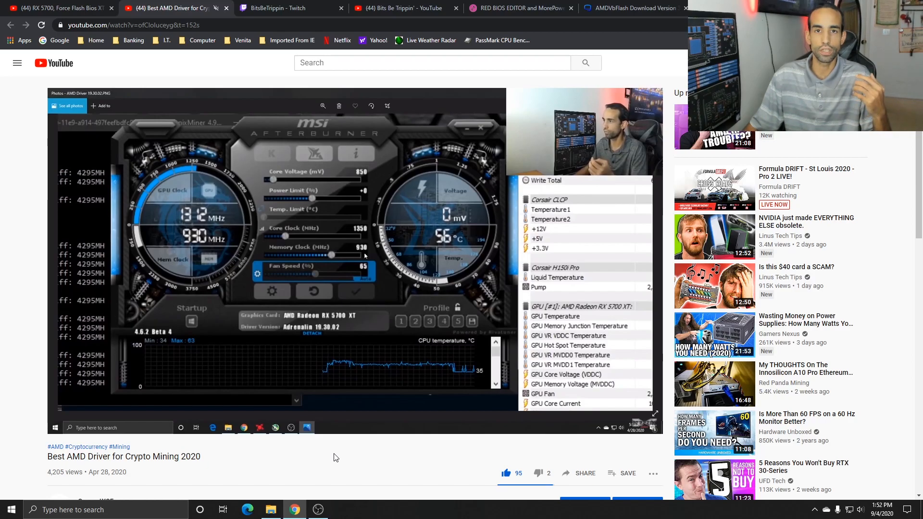
{"action": "mouse_move", "coordinate": [388, 280]}
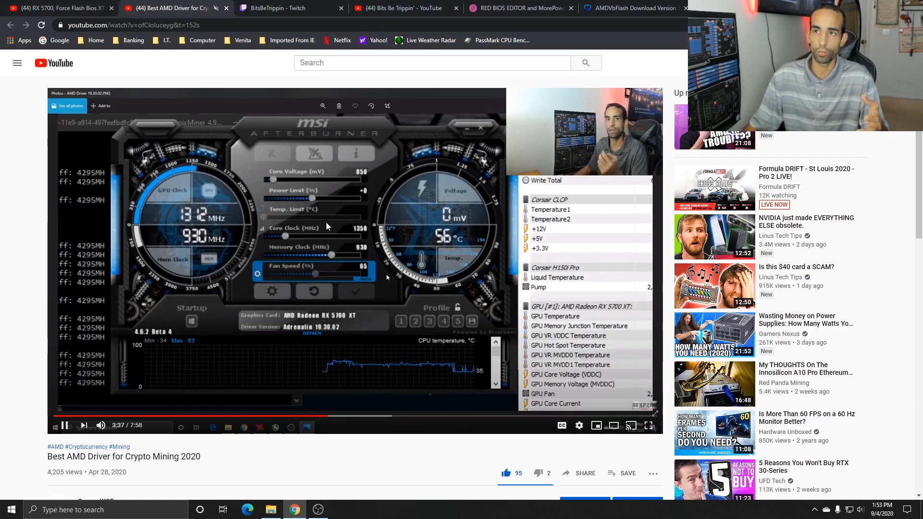
Watch the BitsBeTrippin VOD run 'cd ...\Tools\AMDVbFlash' and '.\amdvbflash -pa -fp .\5700xtstock2.rom'.
{"action": "left_click", "coordinate": [289, 8]}
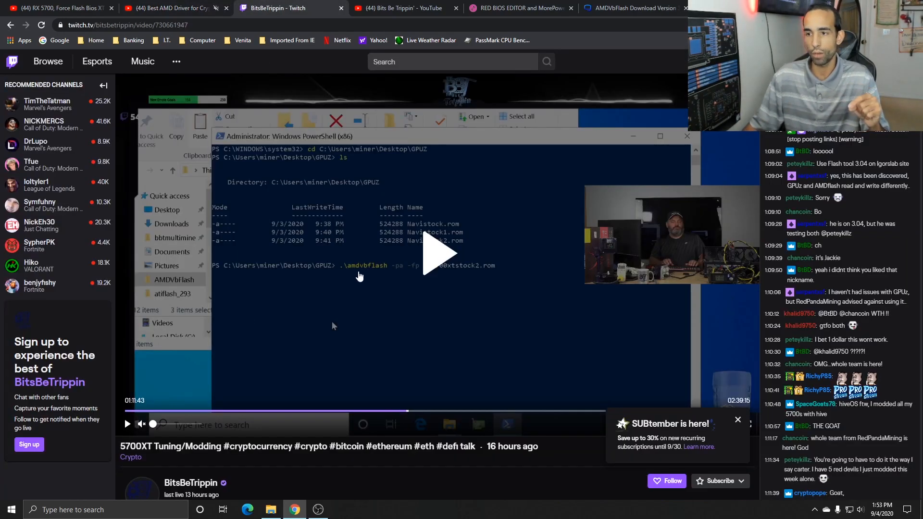
{"action": "left_click", "coordinate": [171, 8]}
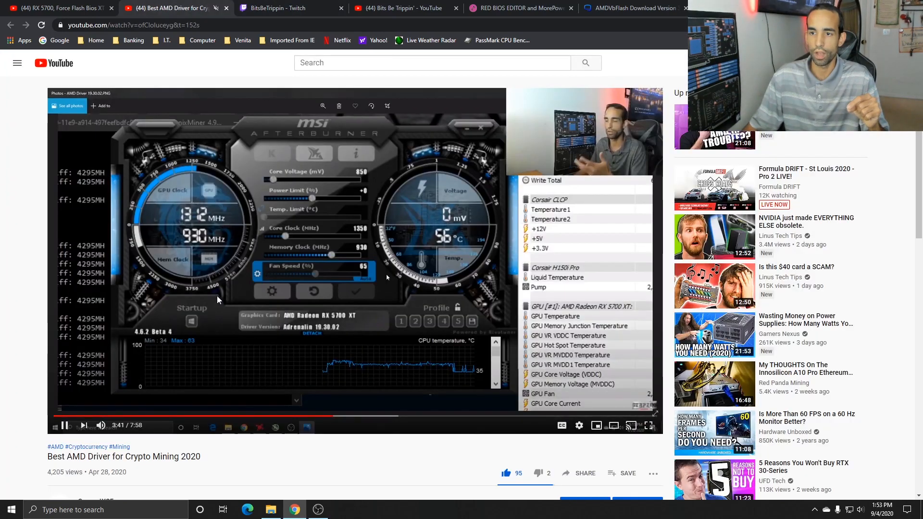
{"action": "left_click", "coordinate": [277, 8]}
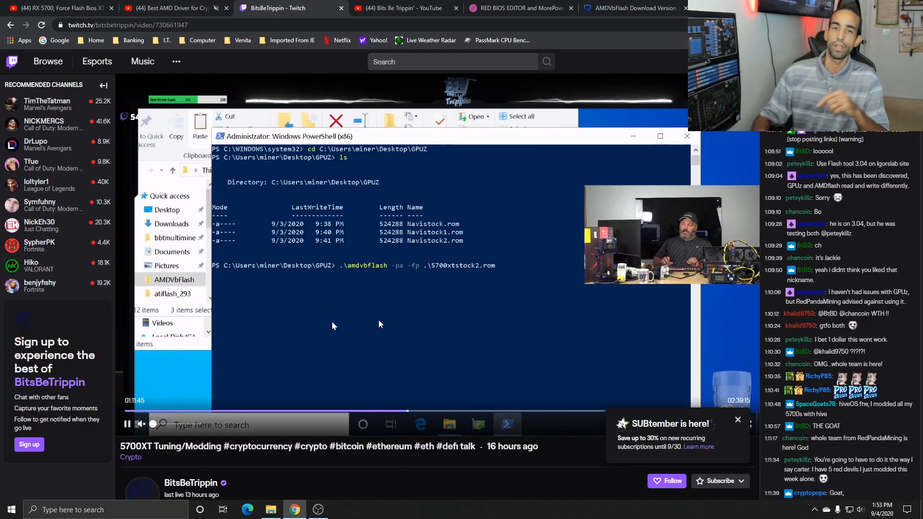
{"action": "type", "text": "cd C:\\Users\\miner\\Desktop\\Tools\\AMDVbFlash"}
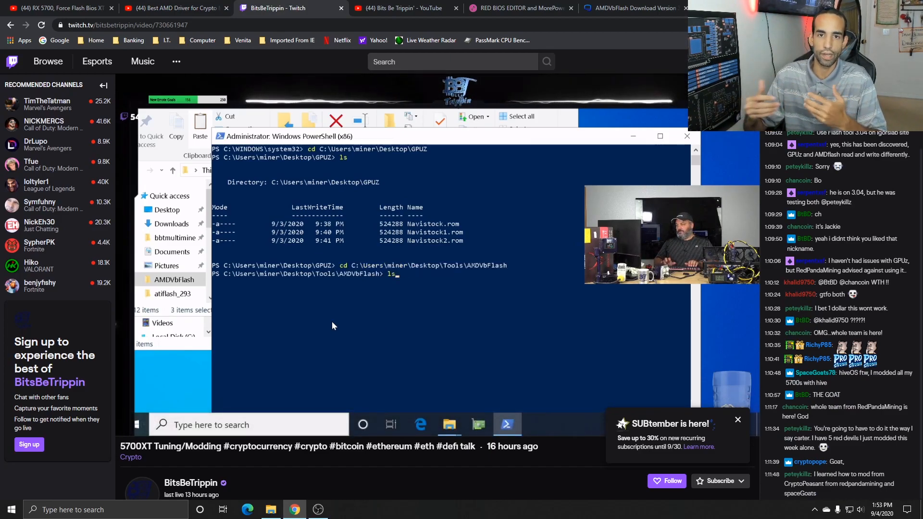
{"action": "type", "text": ".\\amdvbflash -pa -fp .\\5700xtstock2.rom"}
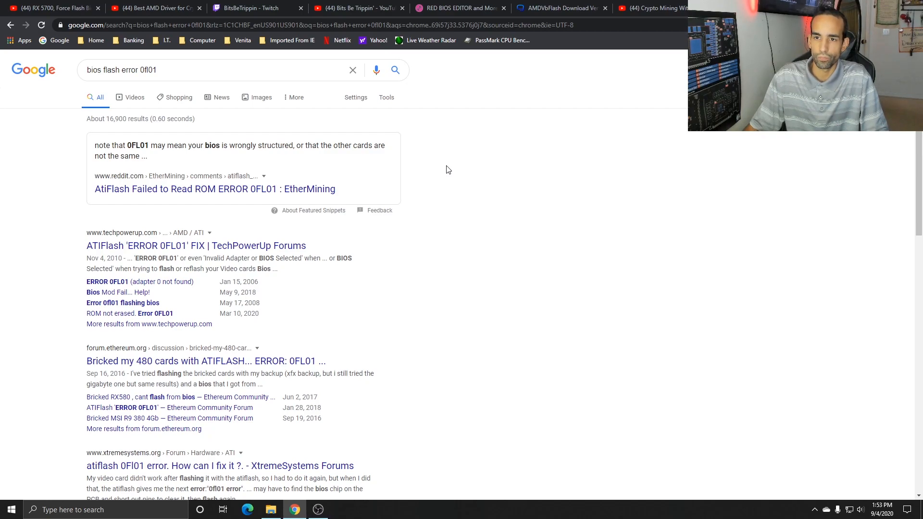
Pause the Twitch VOD on its ERROR 0FL01 output and show the Guru3D AMDVbFlash 3.04 download page.
{"action": "left_click", "coordinate": [256, 8]}
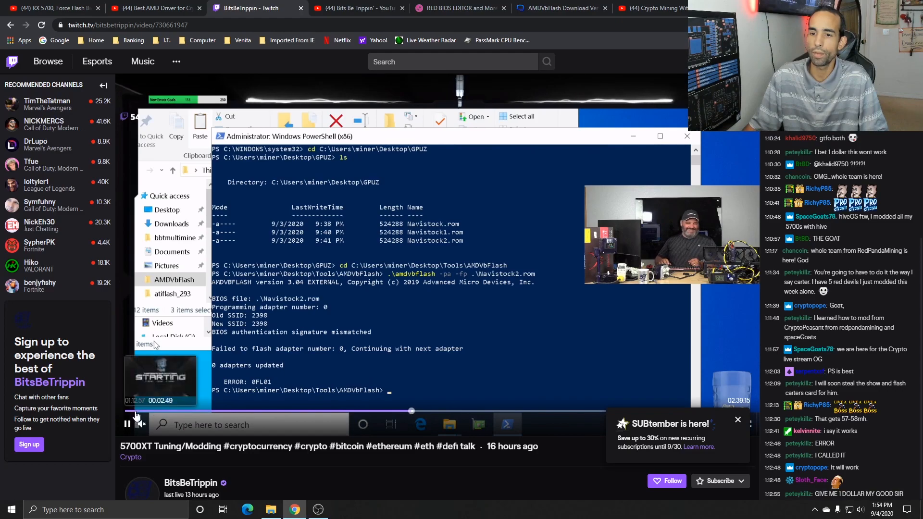
{"action": "left_click", "coordinate": [127, 424]}
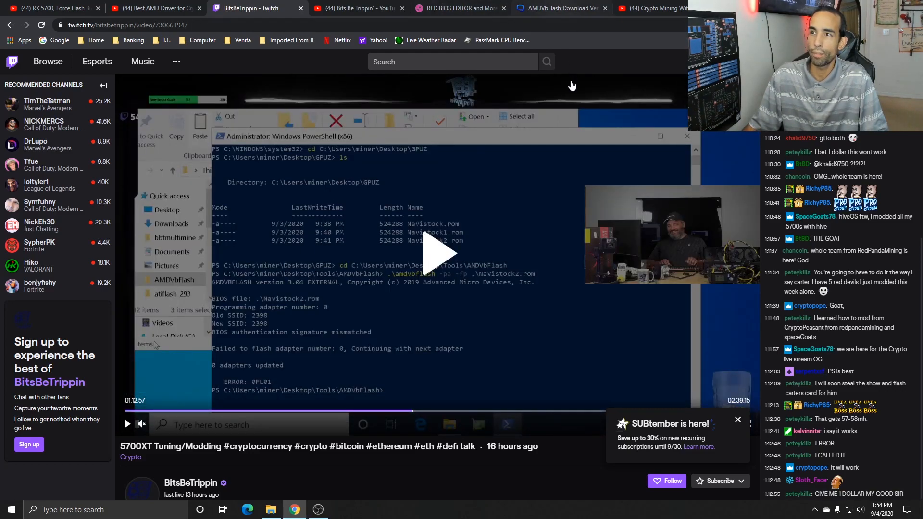
{"action": "left_click", "coordinate": [557, 8]}
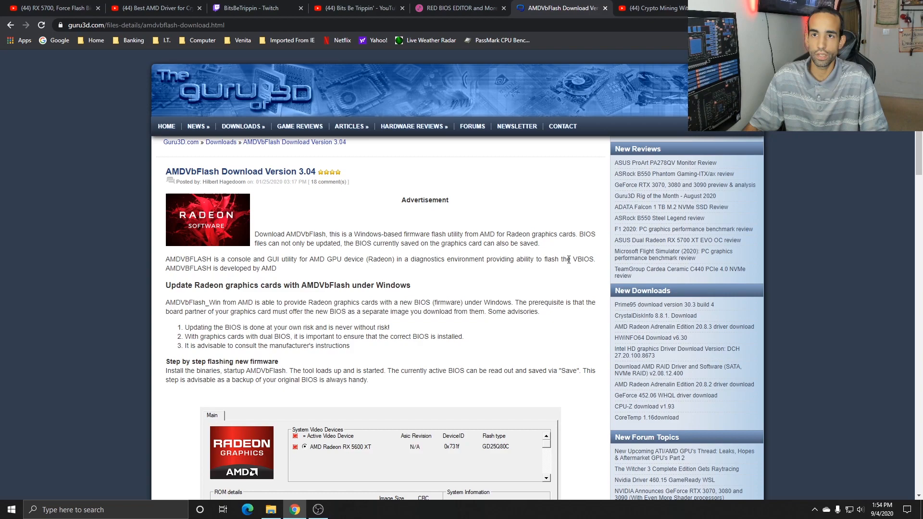
Check the Guru3D site security info, view its Download Locations, then show the Igor's Lab Red BIOS Editor page.
{"action": "left_click", "coordinate": [59, 25]}
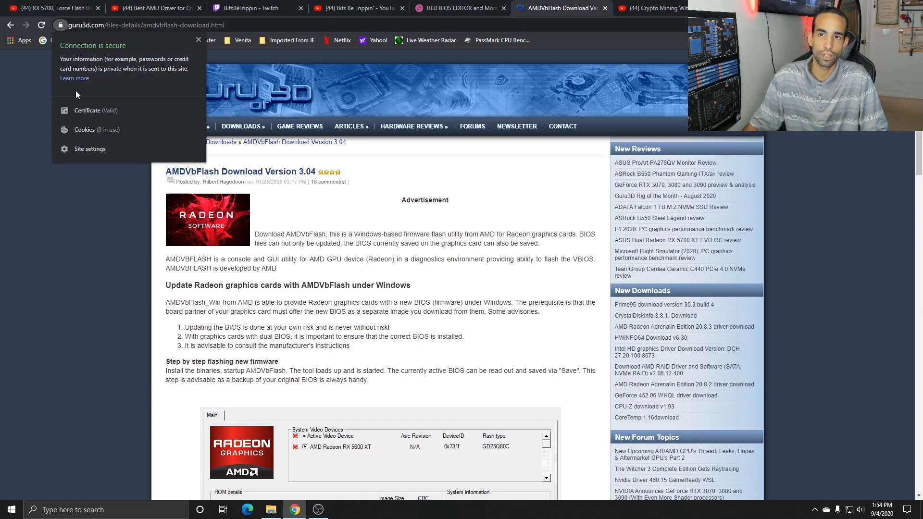
{"action": "left_click", "coordinate": [520, 255]}
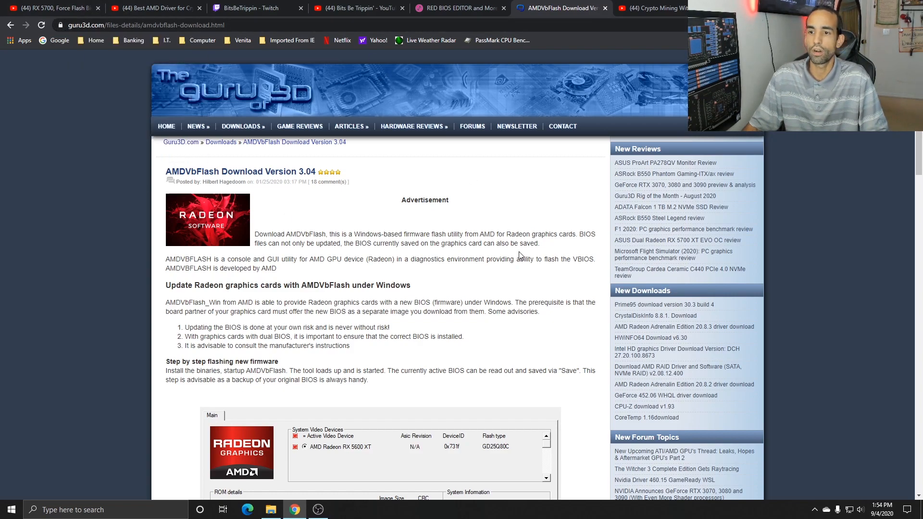
{"action": "mouse_move", "coordinate": [520, 254]}
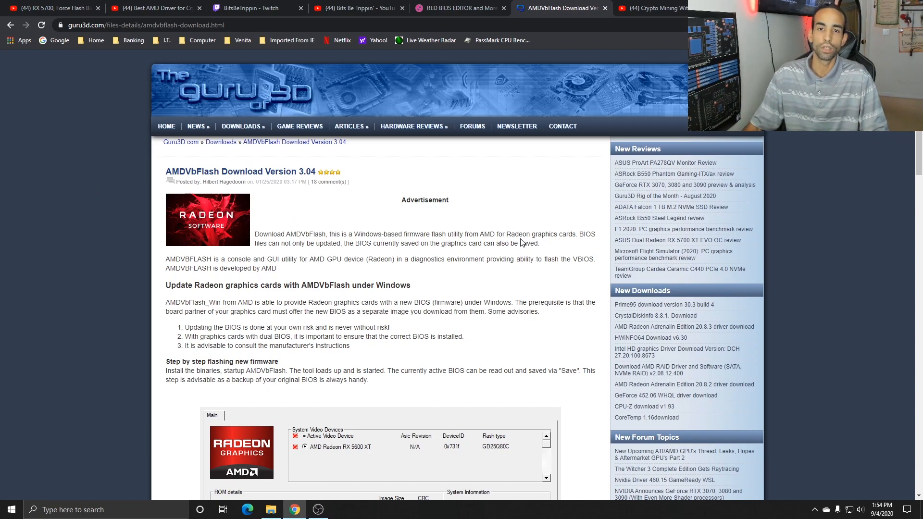
{"action": "scroll", "scroll_direction": "down", "scroll_amount": 3}
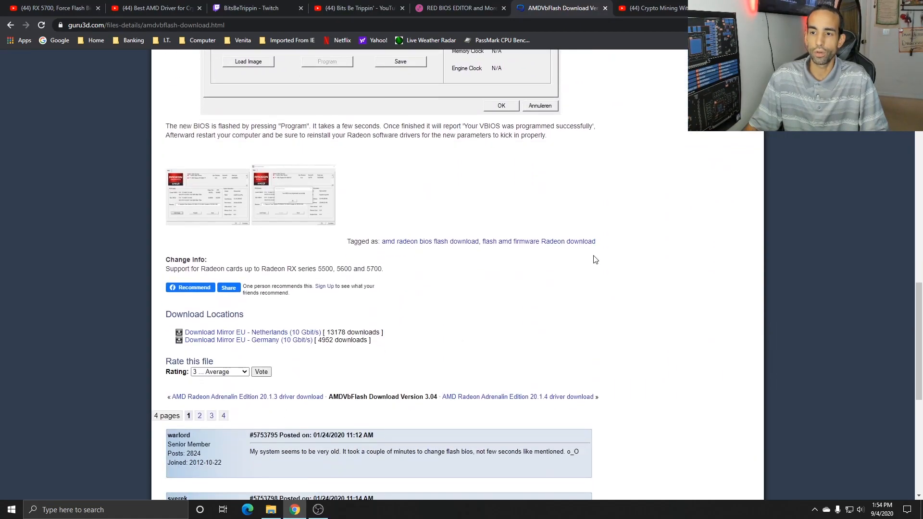
{"action": "mouse_move", "coordinate": [511, 231]}
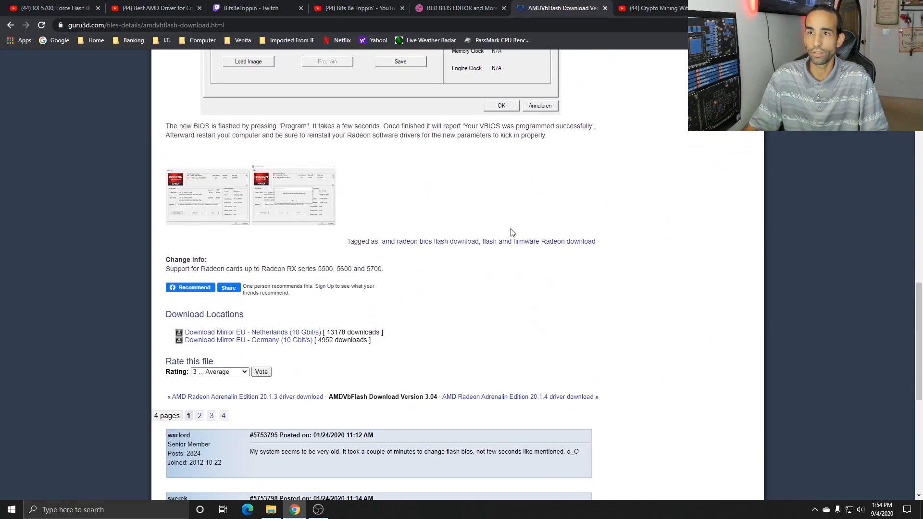
{"action": "left_click", "coordinate": [460, 8]}
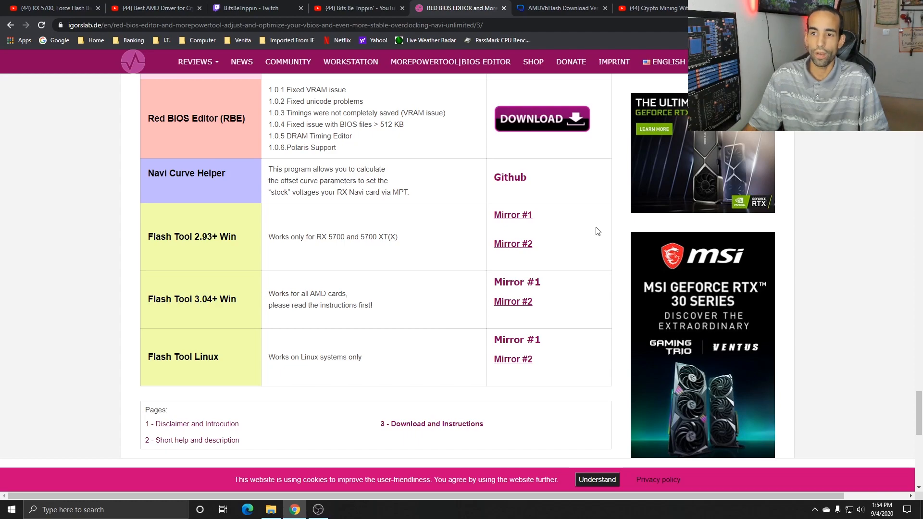
{"action": "mouse_move", "coordinate": [423, 302]}
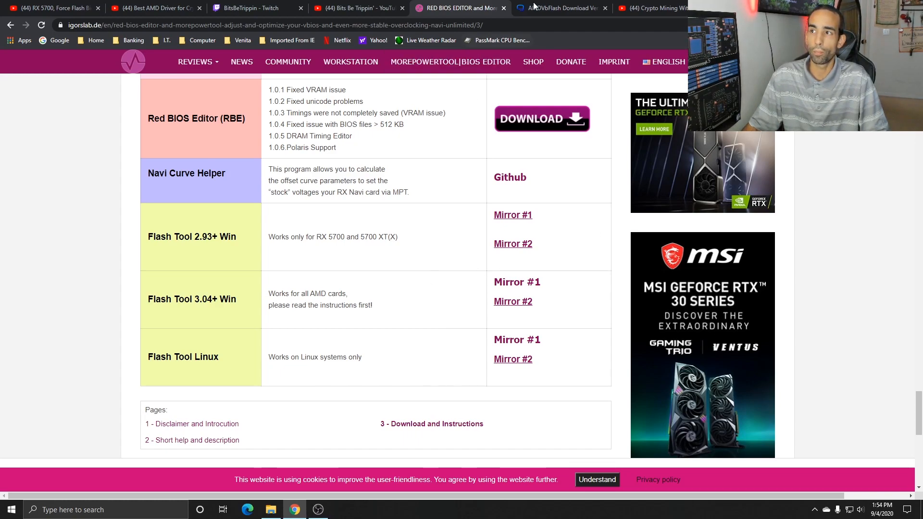
Compare with Guru3D, then follow Mirror #2 for Flash Tool 3.04+ Win to the filehosting.at amdvbflash_windows.zip page.
{"action": "left_click", "coordinate": [557, 8]}
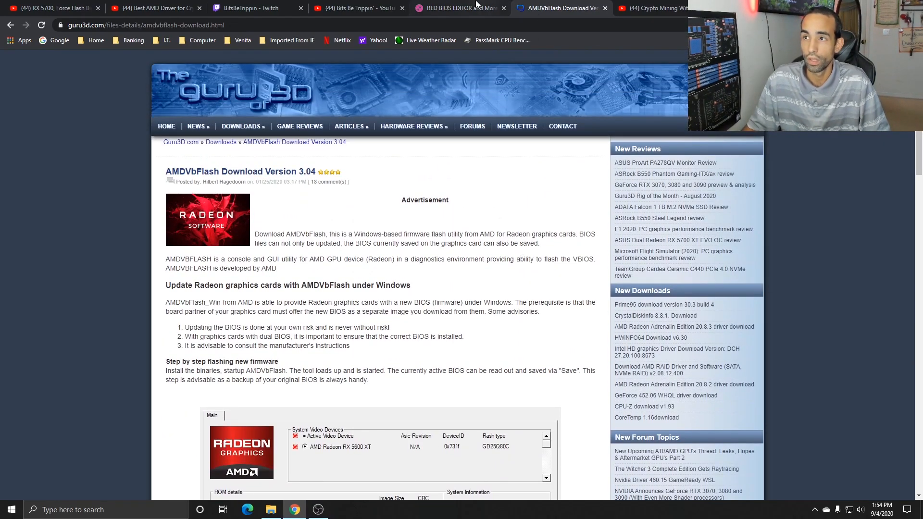
{"action": "left_click", "coordinate": [459, 7]}
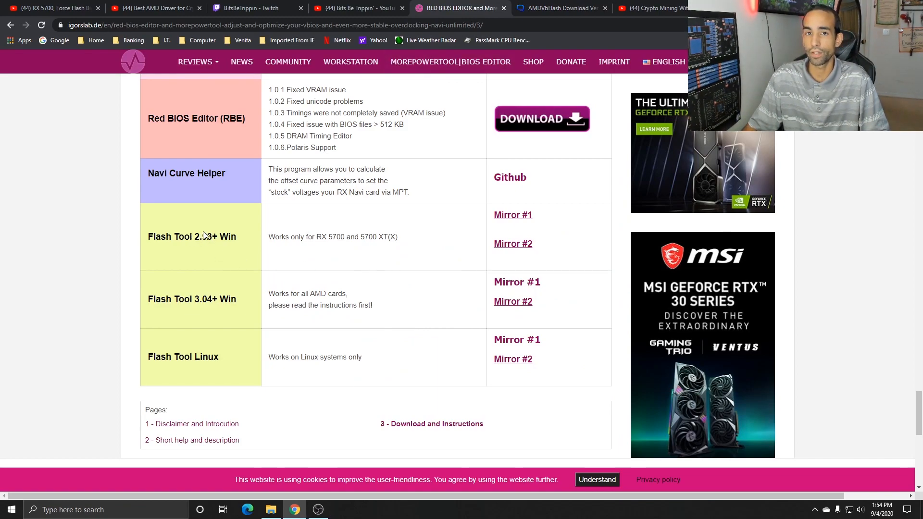
{"action": "mouse_move", "coordinate": [262, 277]}
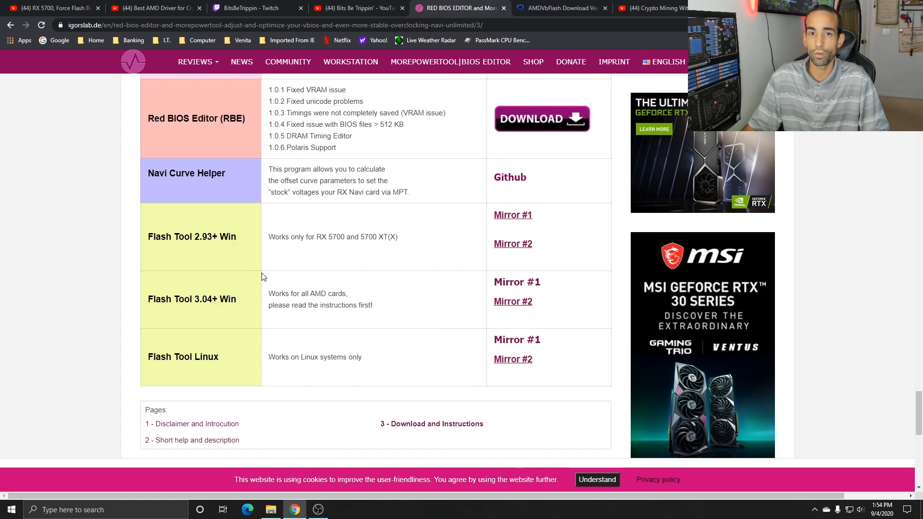
{"action": "mouse_move", "coordinate": [411, 246]}
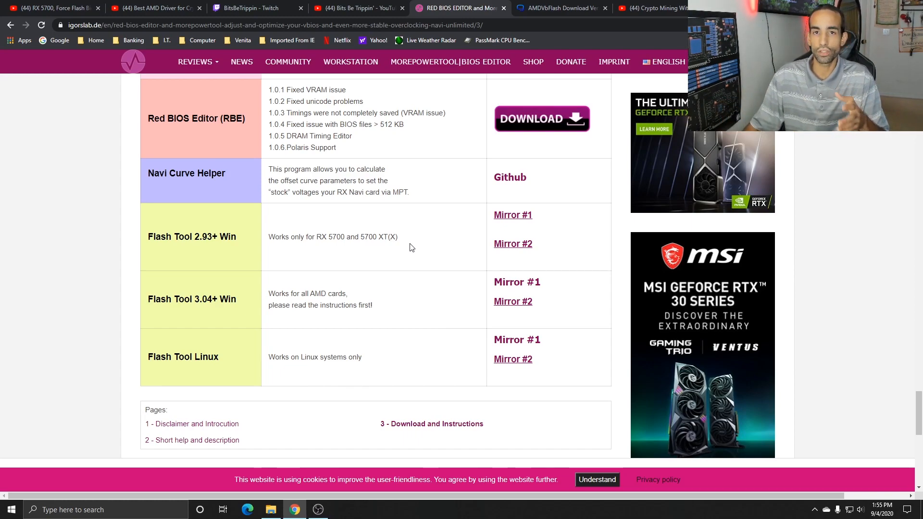
{"action": "mouse_move", "coordinate": [476, 240]}
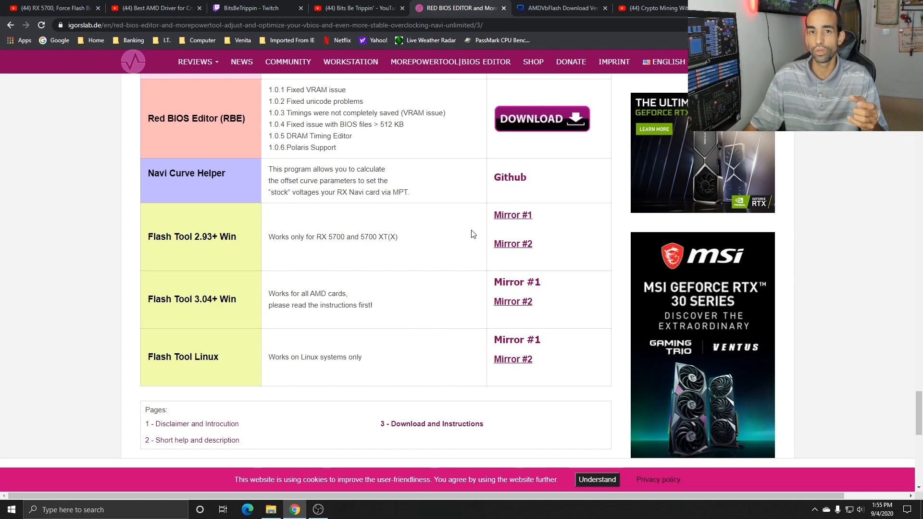
{"action": "mouse_move", "coordinate": [496, 239]}
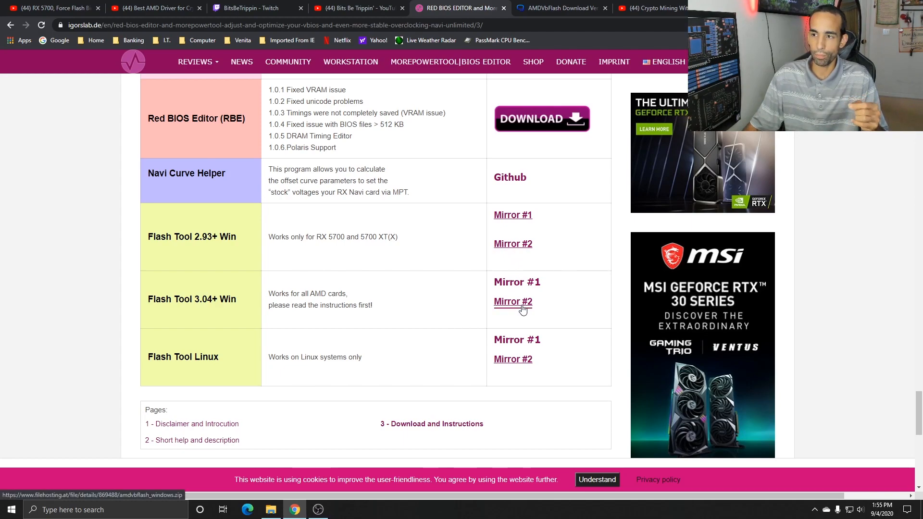
{"action": "left_click", "coordinate": [513, 301]}
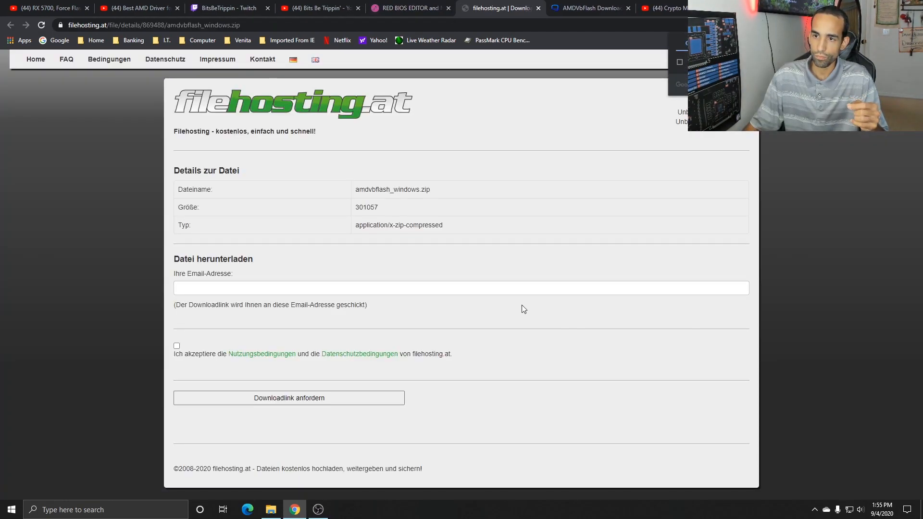
{"action": "left_click", "coordinate": [461, 288]}
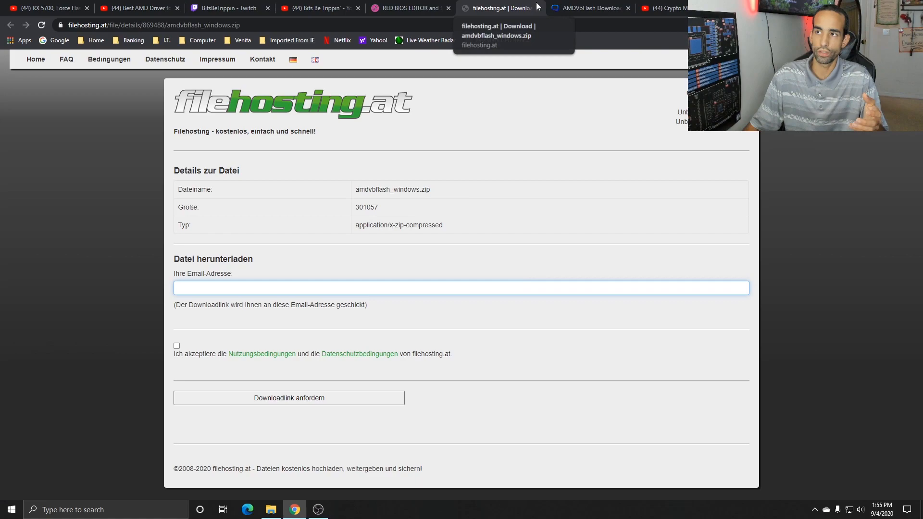
{"action": "left_click", "coordinate": [409, 8]}
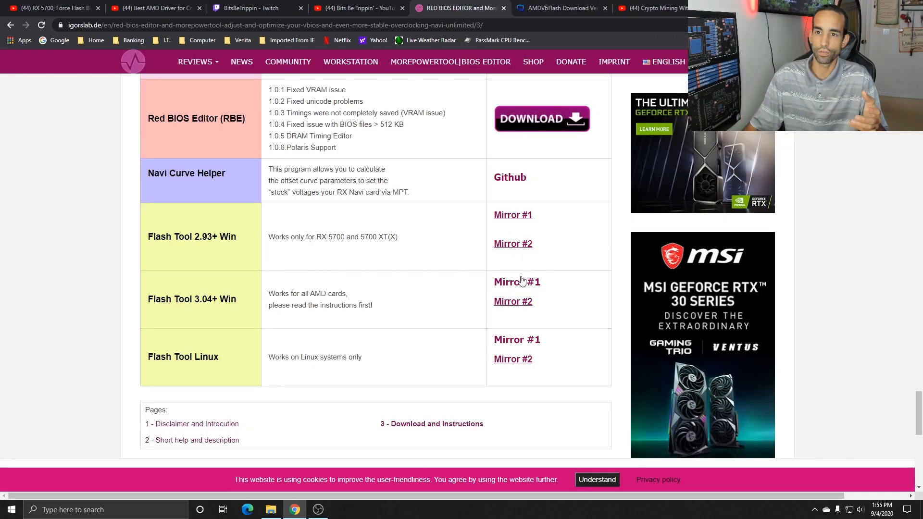
Download atiflash293plus.zip from the Flash Tool 2.93+ mirror, then show the Guru3D AMDVbFlash page.
{"action": "left_click", "coordinate": [515, 282]}
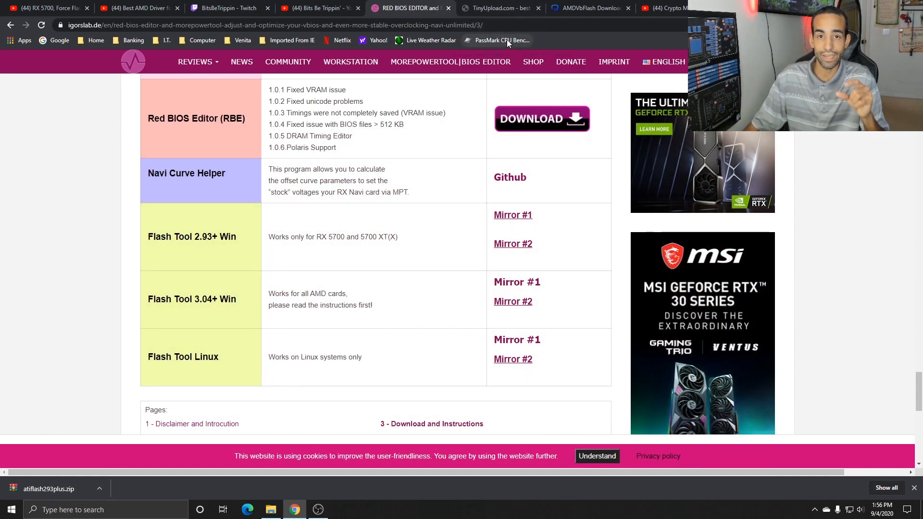
{"action": "left_click", "coordinate": [588, 7]}
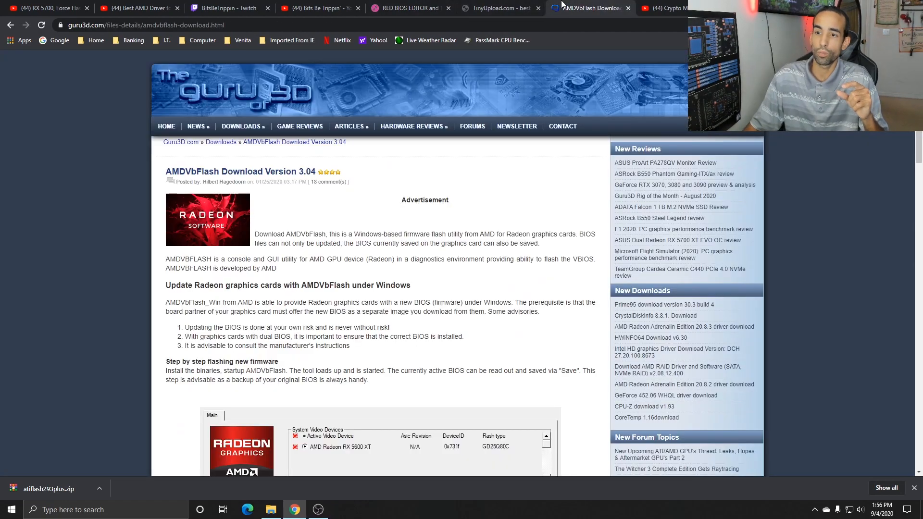
Read the Guru3D AMDVbFlash 3.04 description and interface screenshot, then return to Igor's Lab tool table.
{"action": "scroll", "scroll_direction": "down", "scroll_amount": 3}
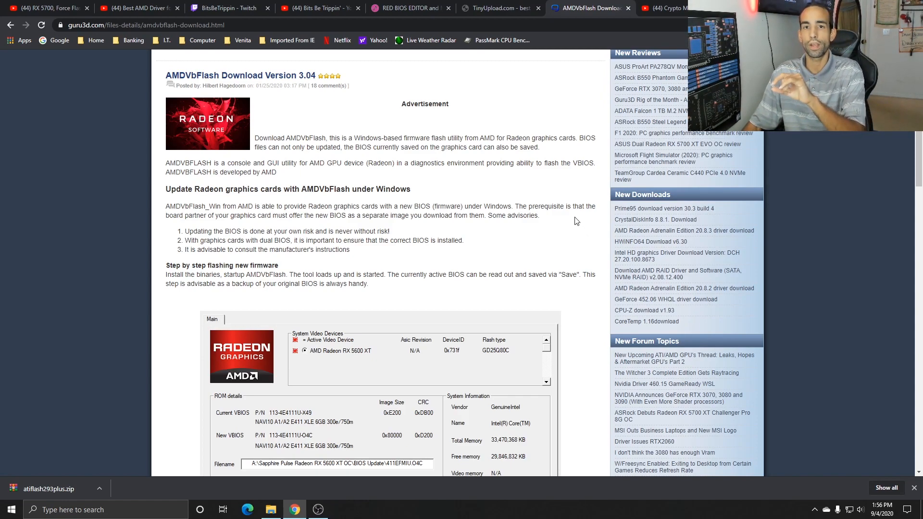
{"action": "left_click", "coordinate": [405, 8]}
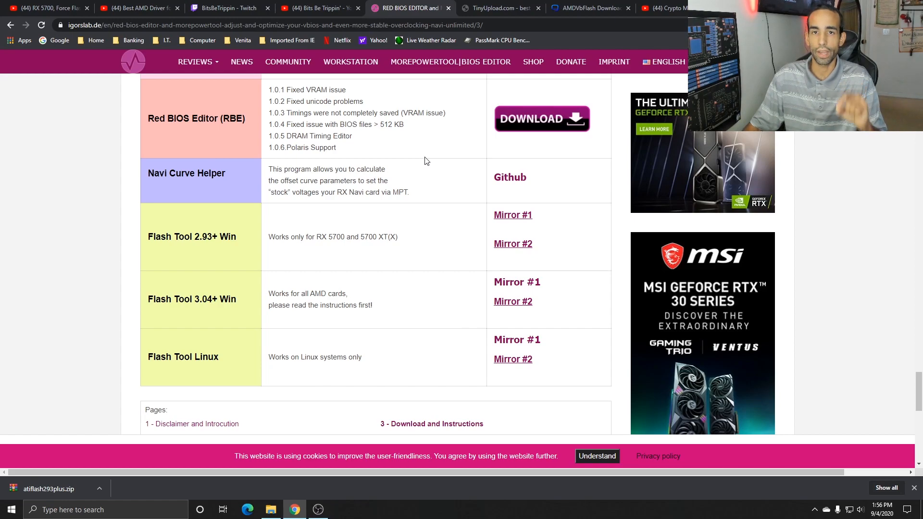
Resume the BitsBeTrippin 5700XT VOD past the failed flash, then return to Igor's Lab downloads.
{"action": "left_click", "coordinate": [227, 8]}
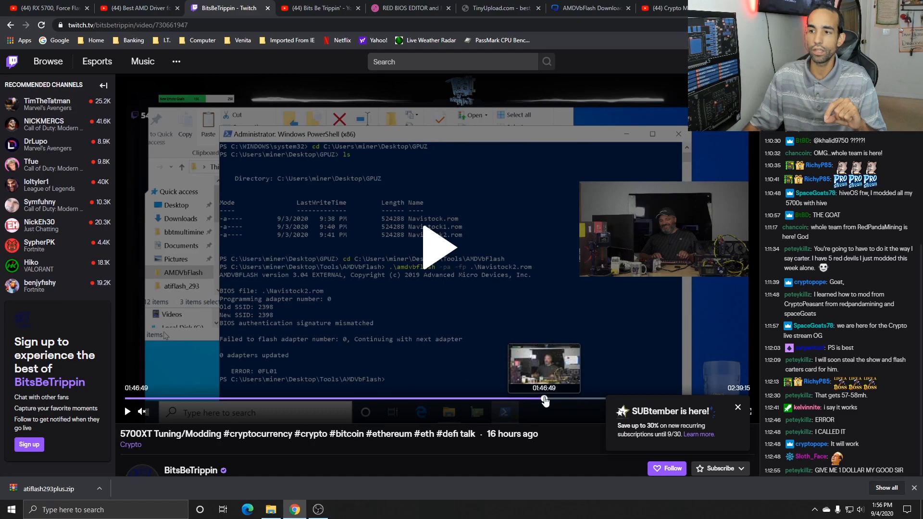
{"action": "left_click", "coordinate": [438, 247]}
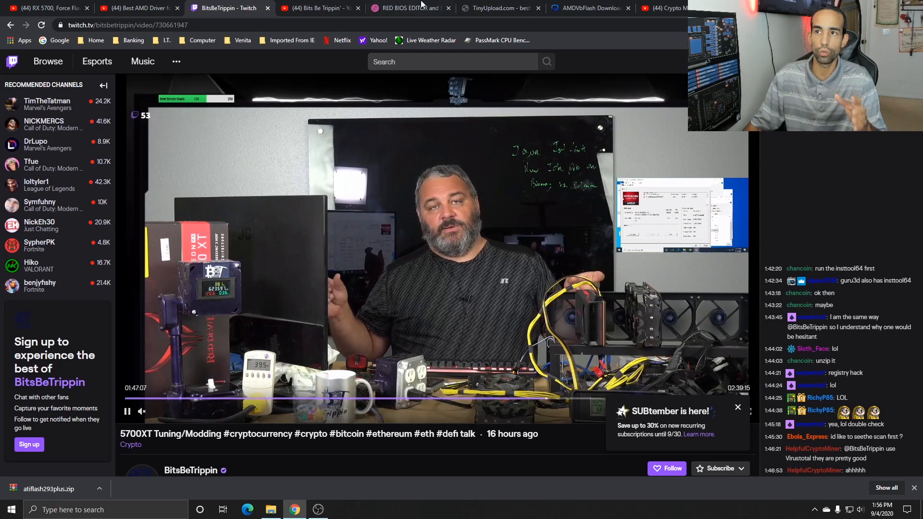
{"action": "left_click", "coordinate": [406, 8]}
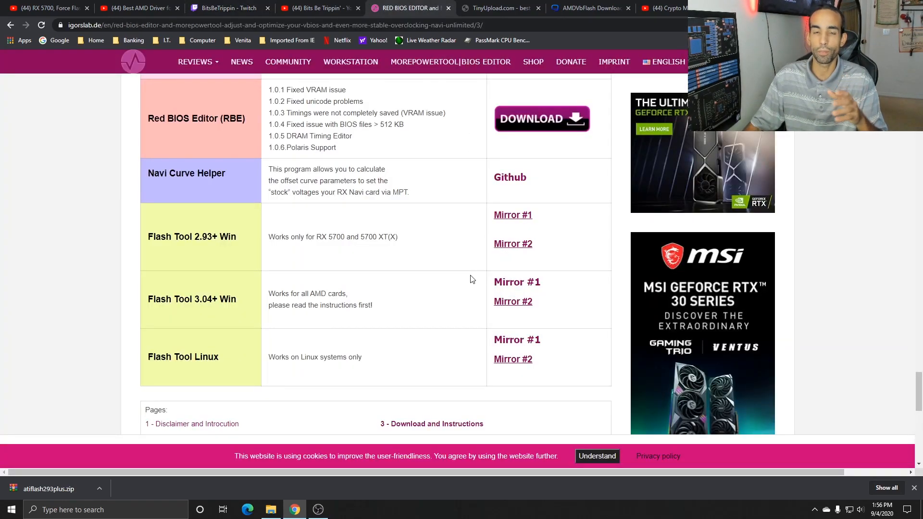
{"action": "mouse_move", "coordinate": [469, 274]}
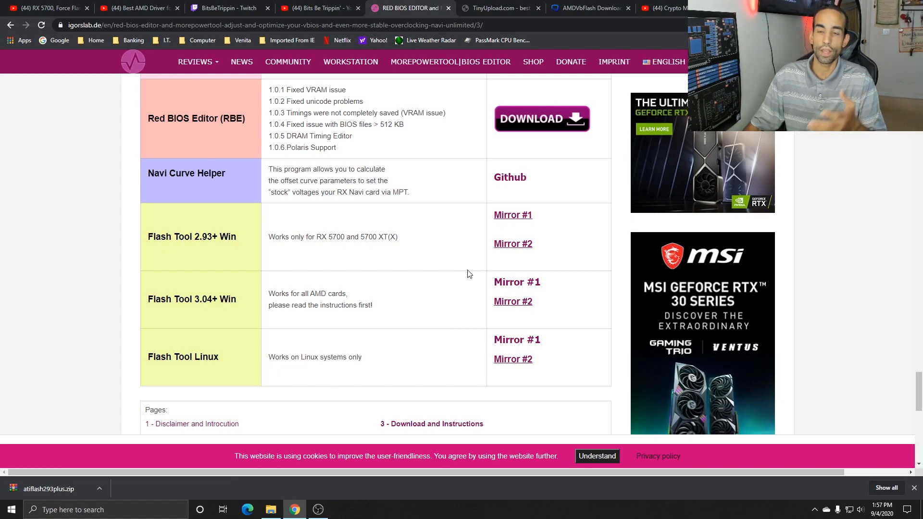
{"action": "mouse_move", "coordinate": [467, 267]}
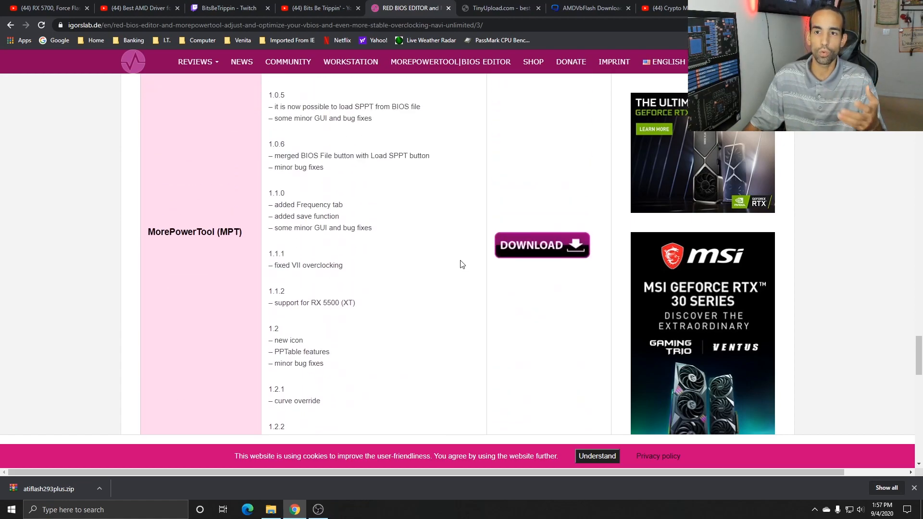
Scroll the MorePowerTool changelog, then show the Google results for bios flash error 0fl01.
{"action": "scroll", "scroll_direction": "down", "scroll_amount": 3}
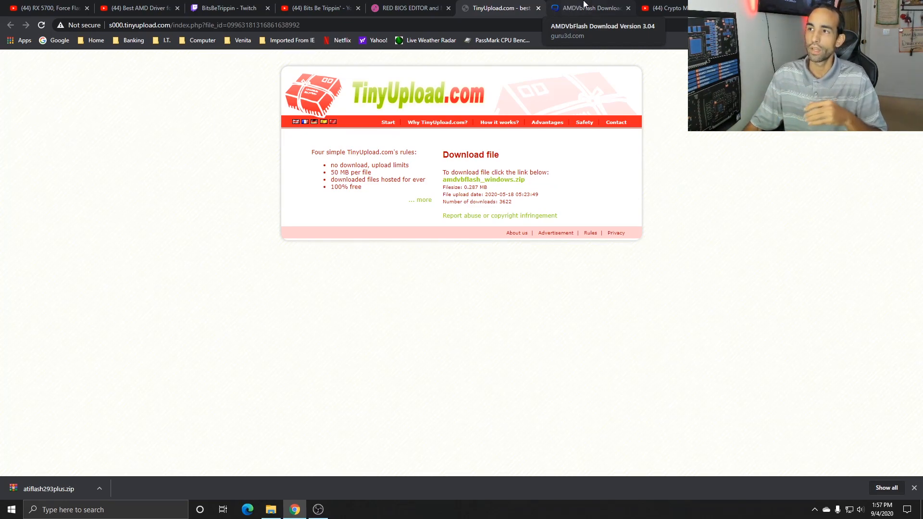
{"action": "left_click", "coordinate": [589, 7]}
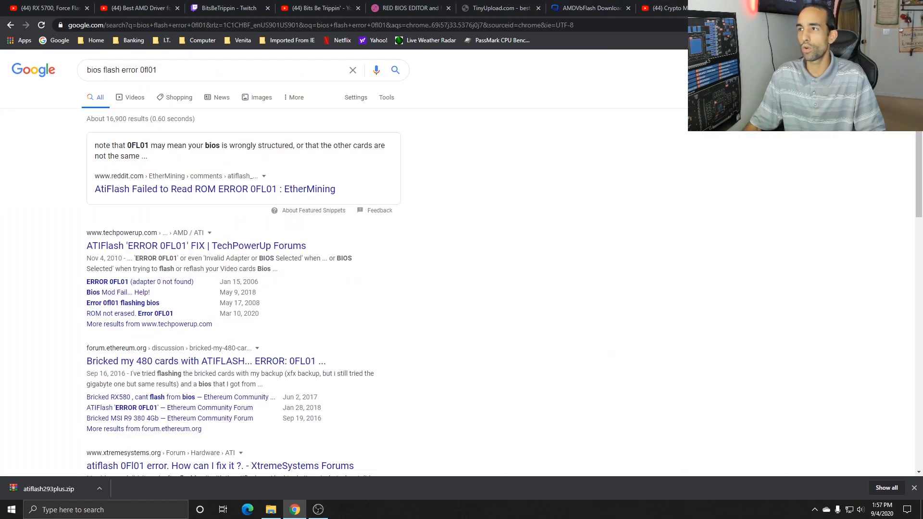
Search Google for 'hiveos', landing on results led by Hive OS: The Ultimate Mining Platform.
{"action": "type", "text": "hiveos"}
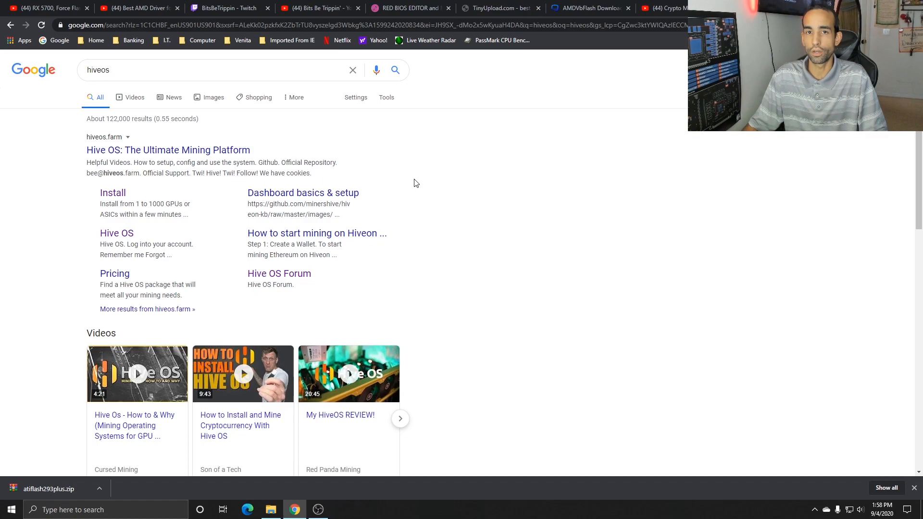
{"action": "left_click", "coordinate": [141, 70]}
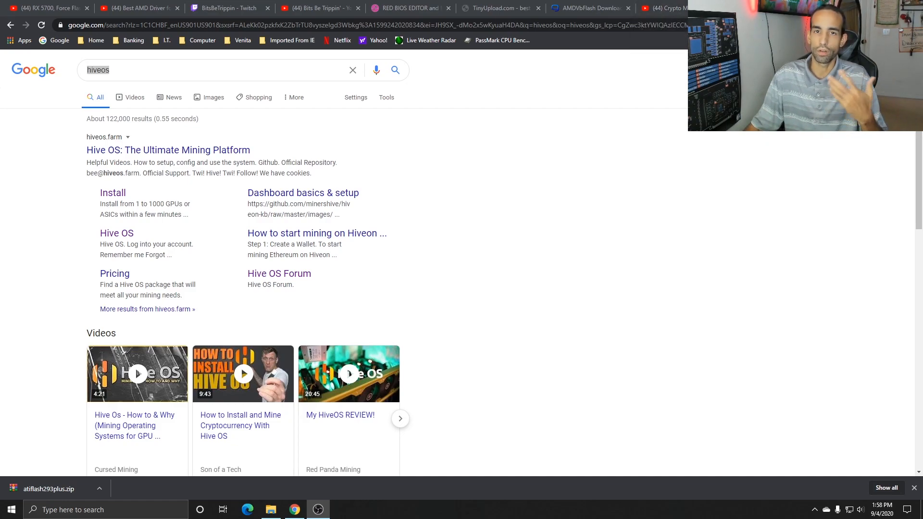
{"action": "mouse_move", "coordinate": [671, 8]}
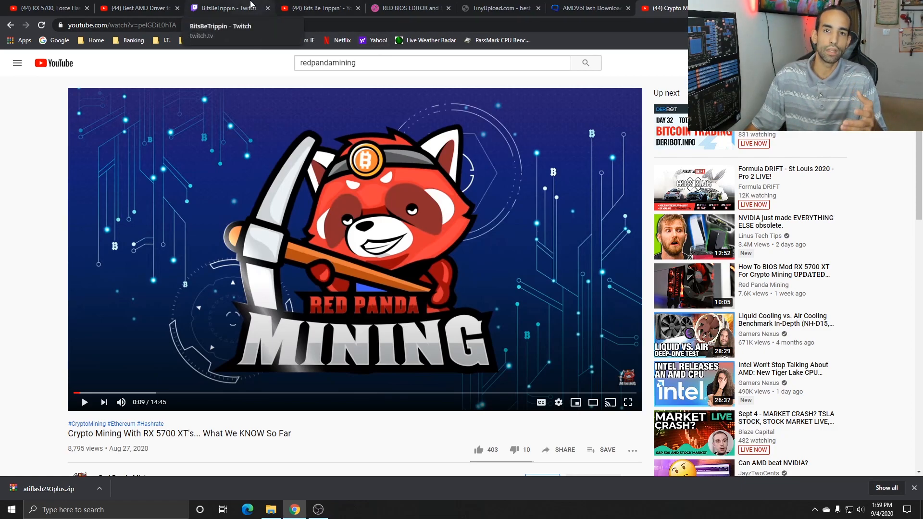
Review the Red BIOS Editor flash tool downloads on Igor's Lab, then return to Guru3D's AMDVbFlash 3.04 page.
{"action": "left_click", "coordinate": [224, 8]}
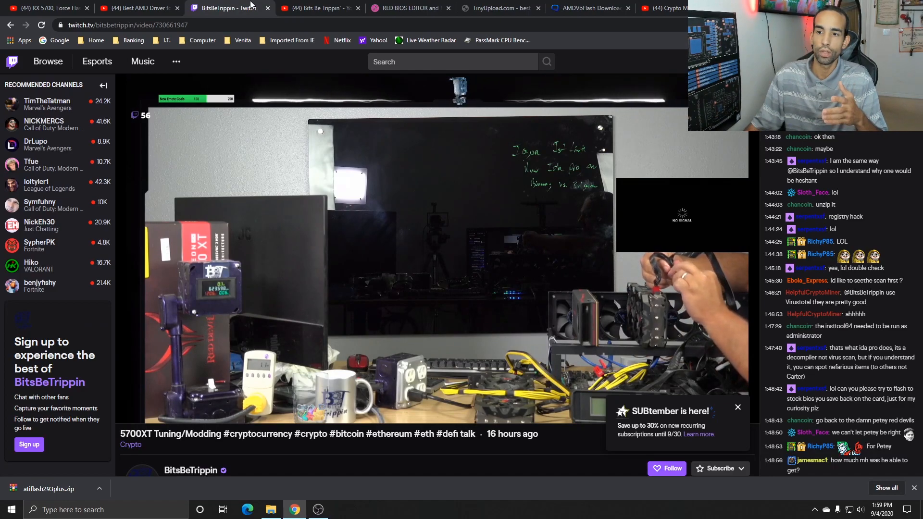
{"action": "mouse_move", "coordinate": [452, 194]}
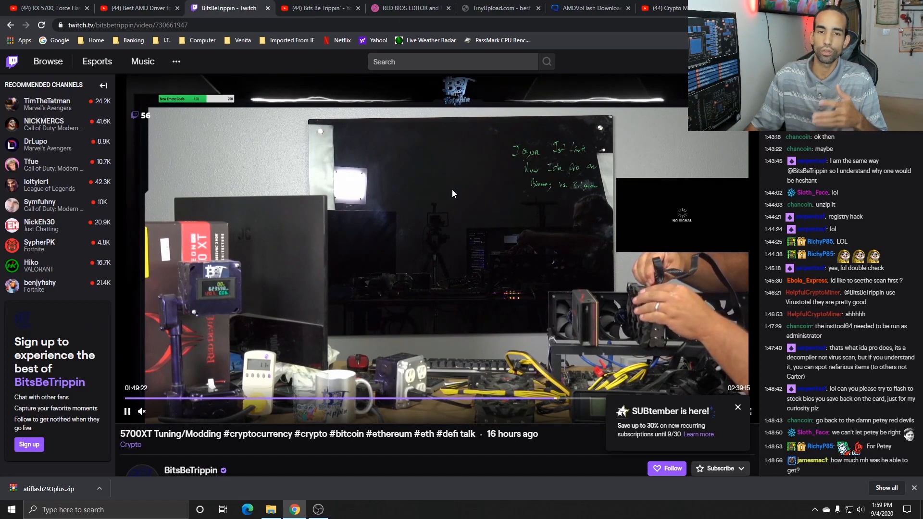
{"action": "left_click", "coordinate": [409, 7]}
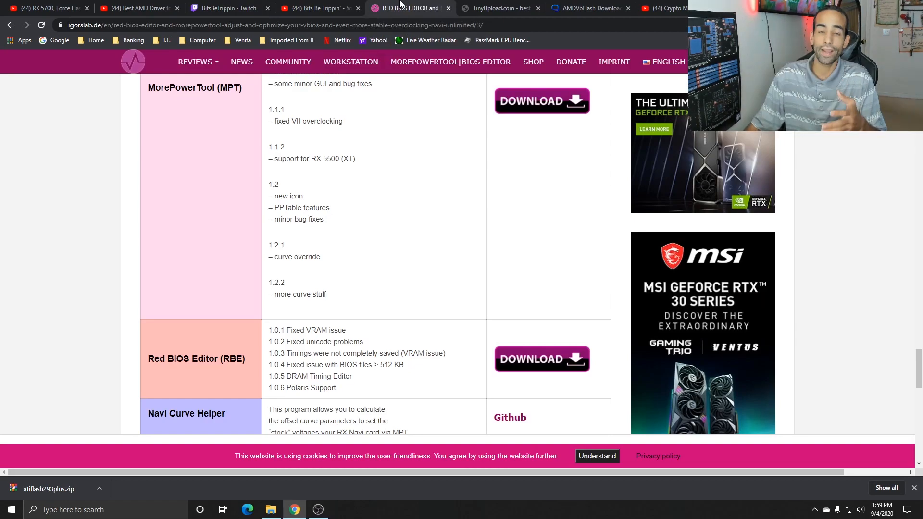
{"action": "mouse_move", "coordinate": [431, 209]}
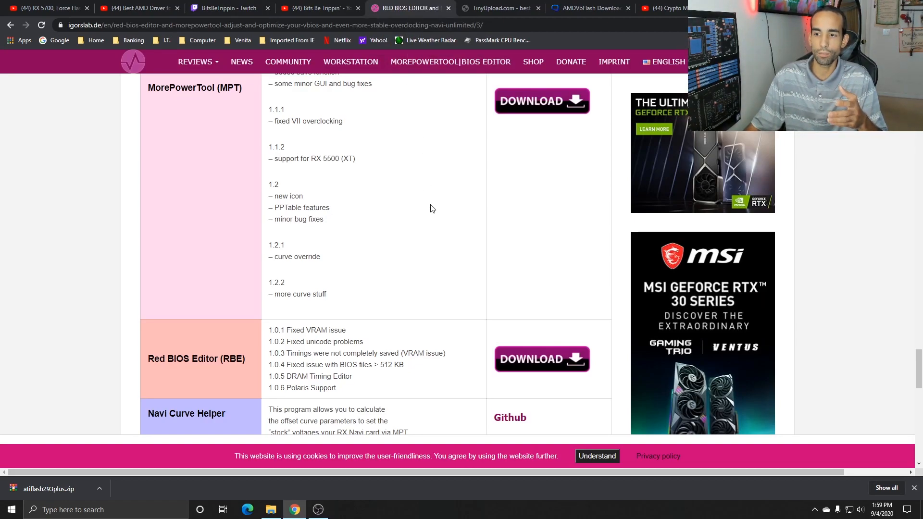
{"action": "scroll", "scroll_direction": "down", "scroll_amount": 3}
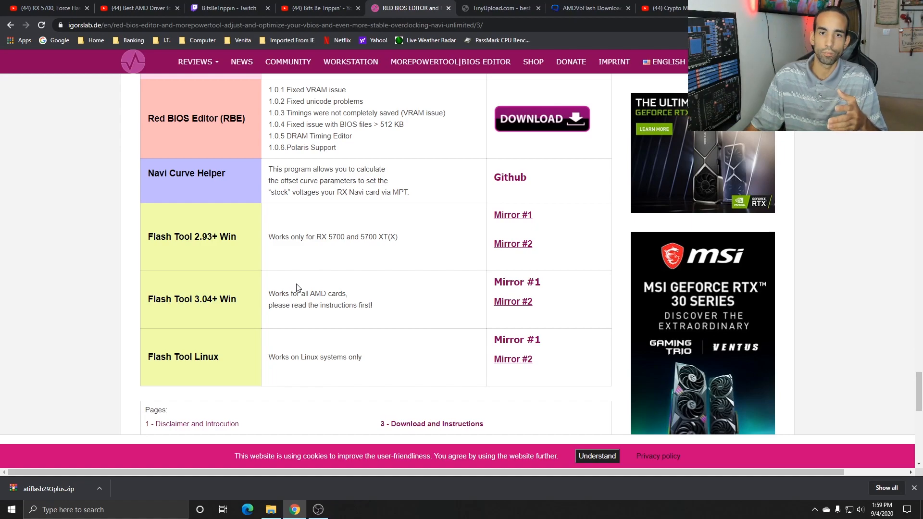
{"action": "left_click", "coordinate": [588, 8]}
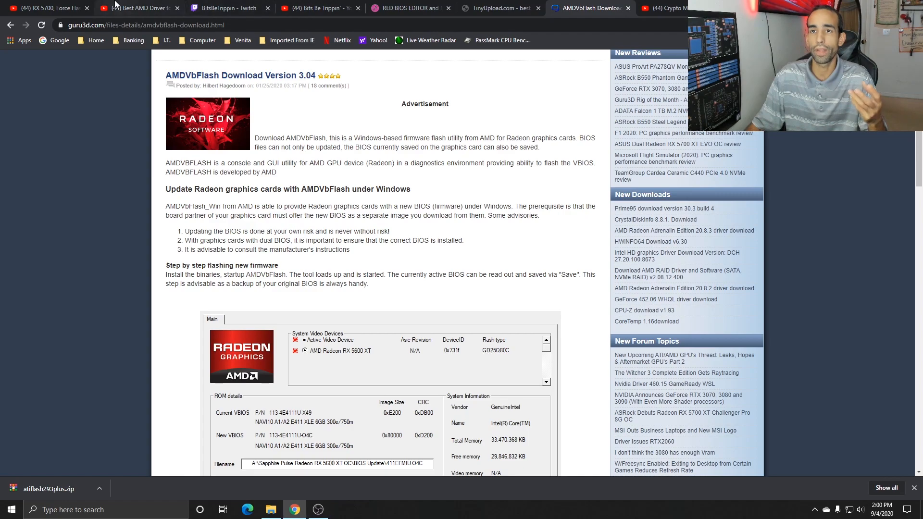
Expand the RX 5700 force-flash video's full description, then switch to the BitsBeTrippin Twitch VOD.
{"action": "left_click", "coordinate": [44, 8]}
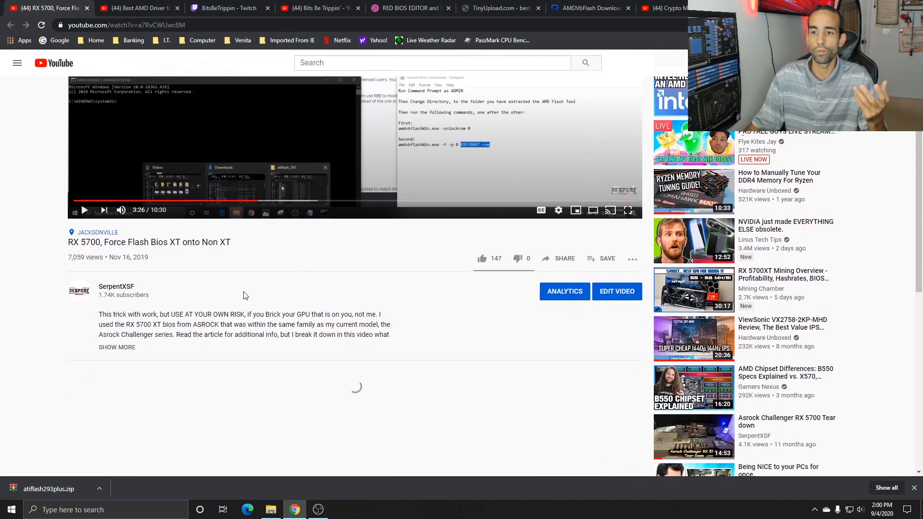
{"action": "left_click", "coordinate": [117, 347]}
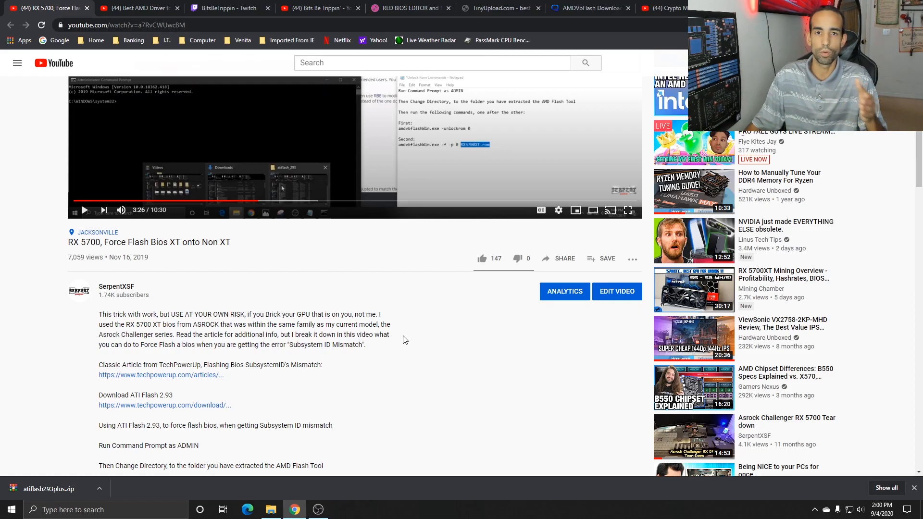
{"action": "mouse_move", "coordinate": [427, 381]}
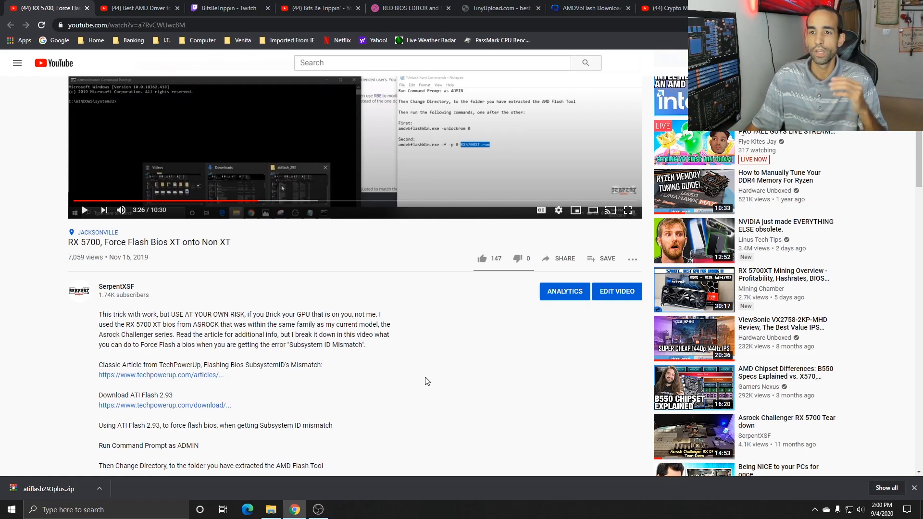
{"action": "left_click", "coordinate": [225, 8]}
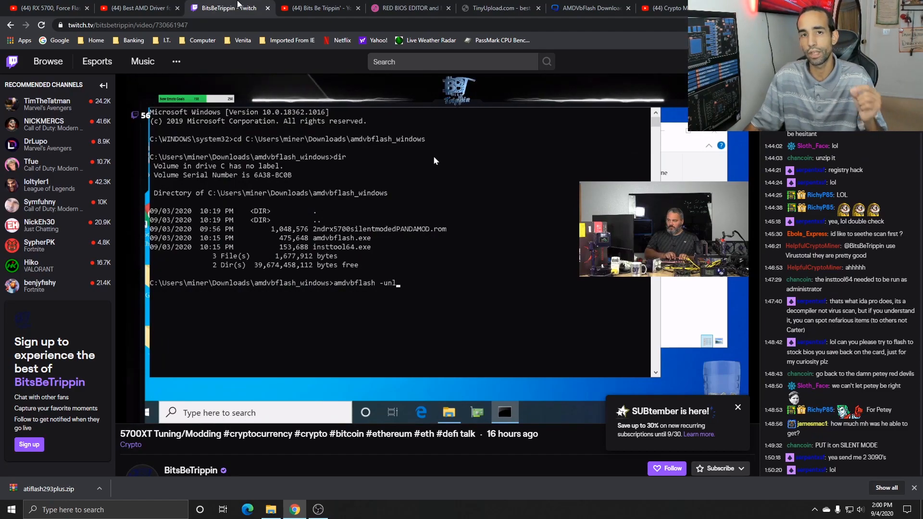
Watch the streamer run 'amdvbflash -unlockrom 0' to get ROM Unlocked and begin the next amdvbflash command.
{"action": "type", "text": "ockb"}
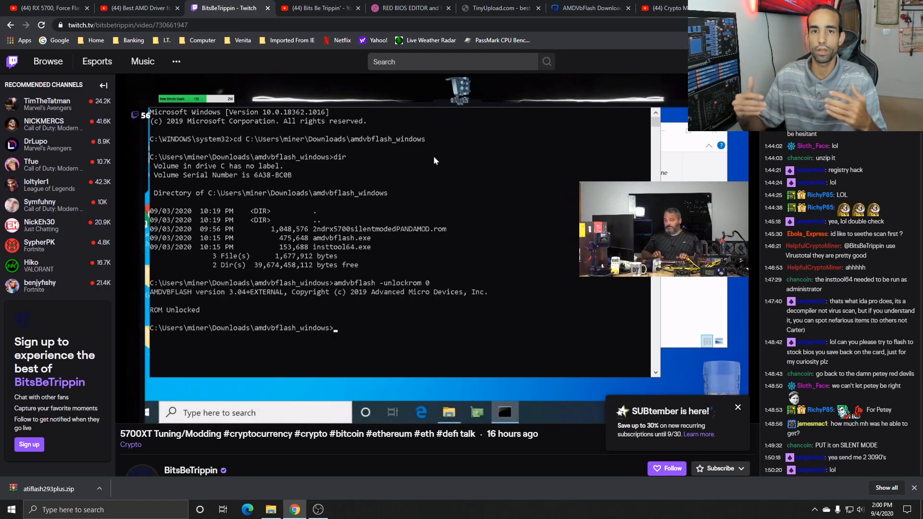
{"action": "type", "text": "amdvbflash -unlockrom 0"}
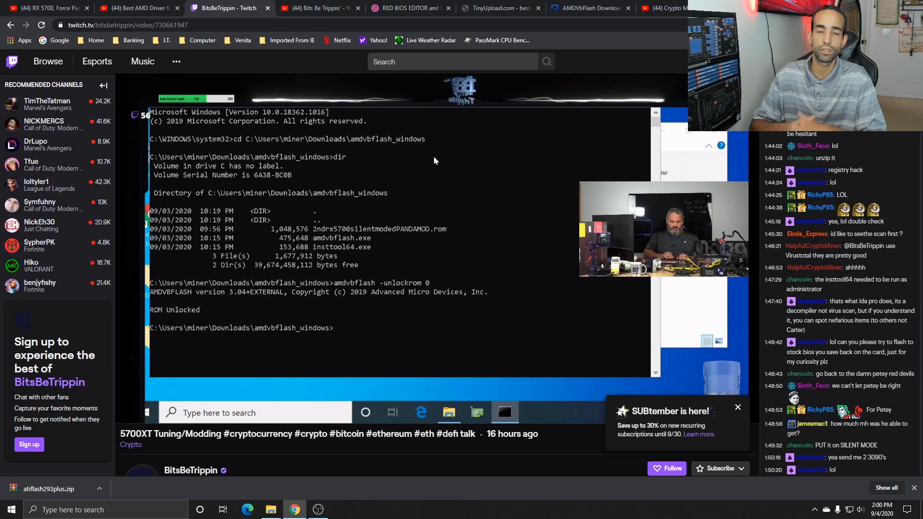
{"action": "type", "text": "amdvb"}
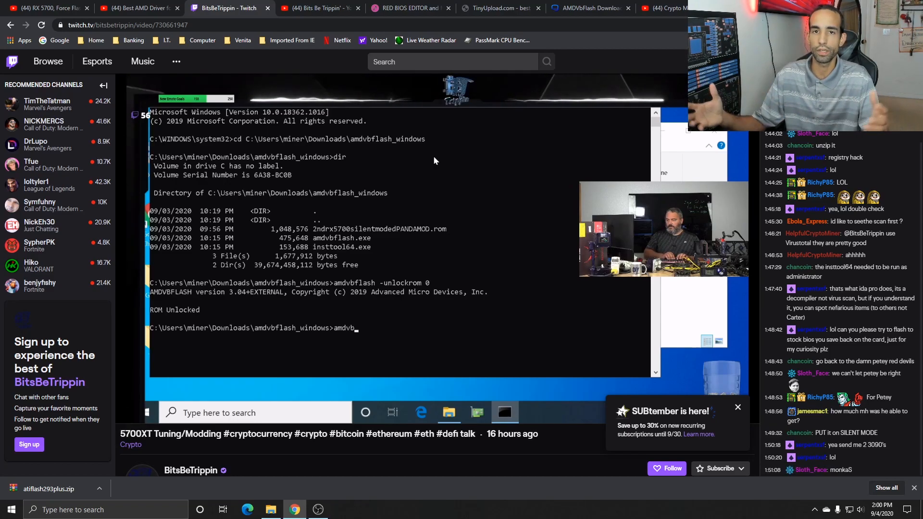
{"action": "type", "text": "flash"}
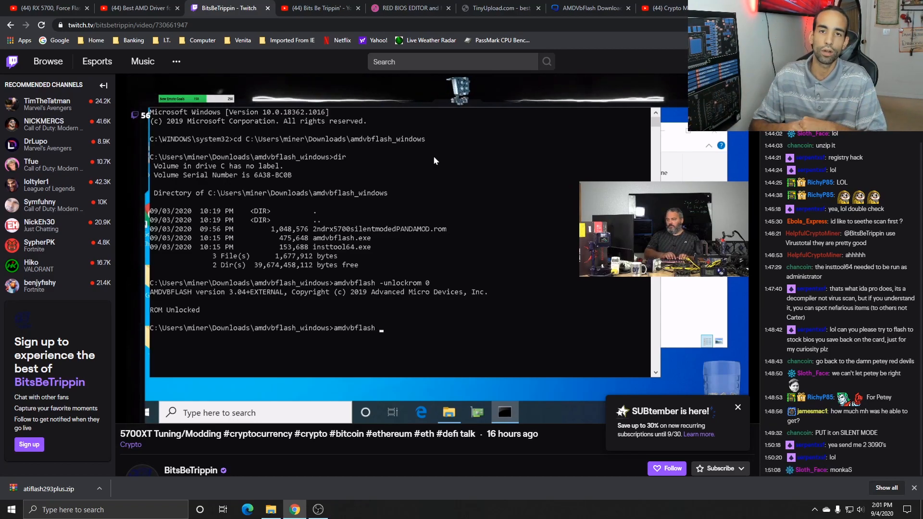
{"action": "type", "text": "-"}
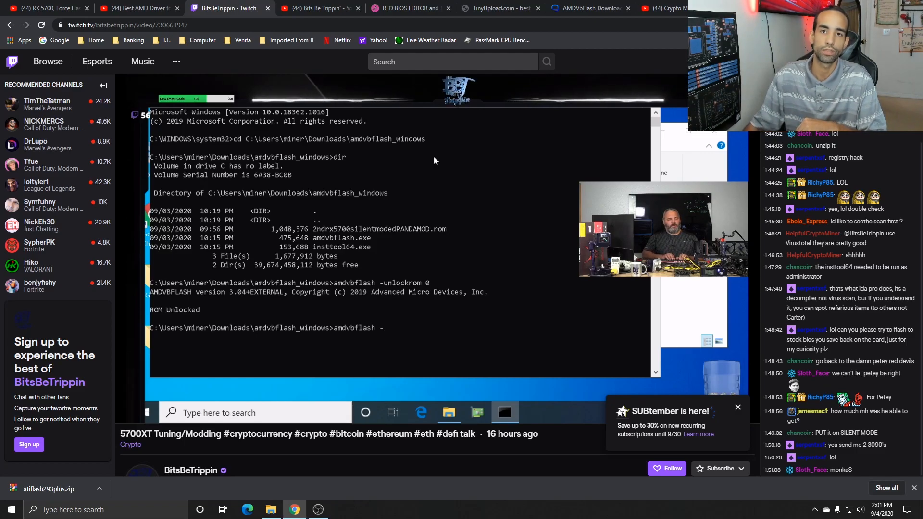